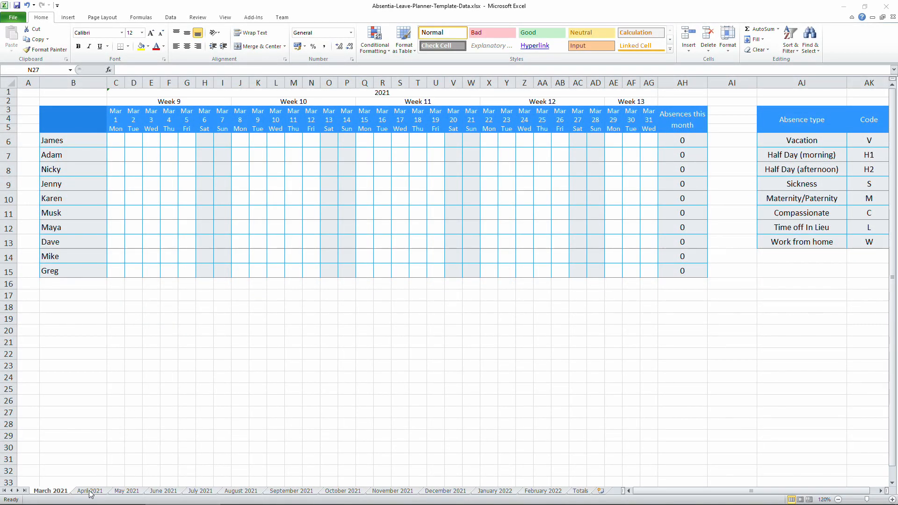
Browse the May 2021 and Totals sheets, then return to the March 2021 sheet.
left_click(310, 411)
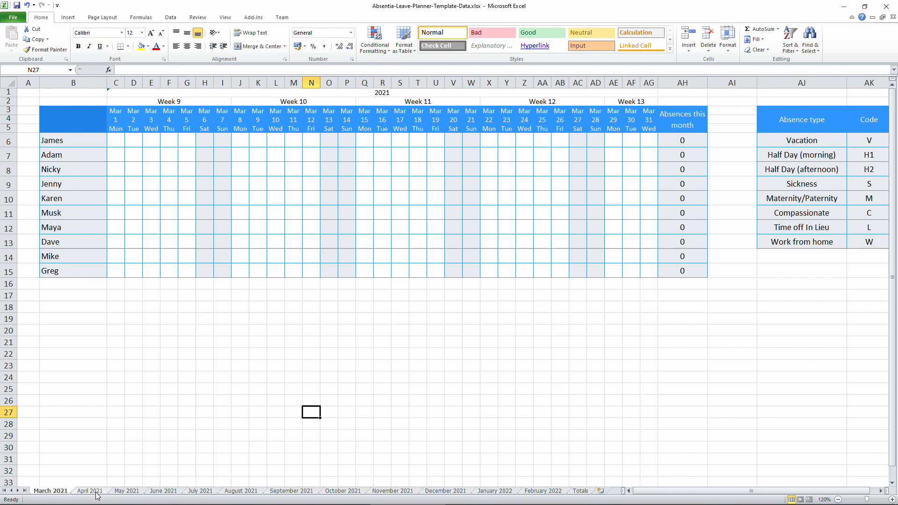
left_click(127, 491)
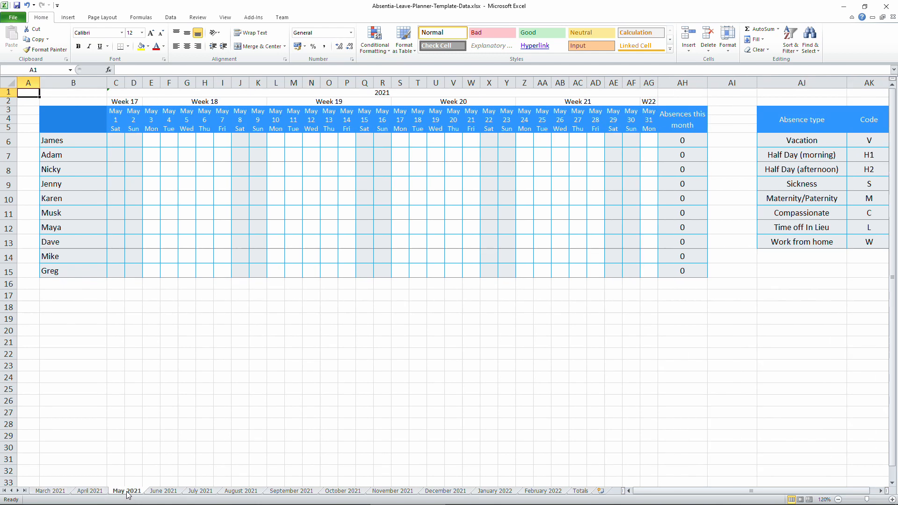
left_click(580, 491)
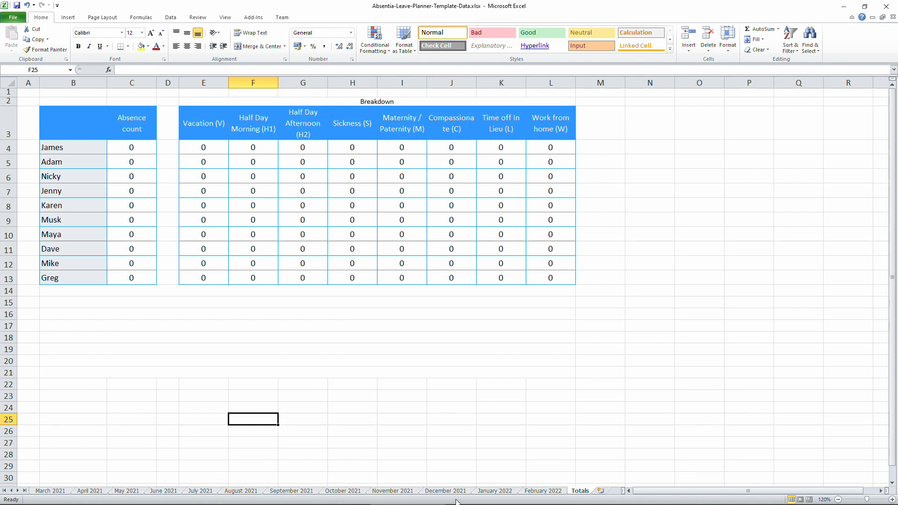
left_click(50, 491)
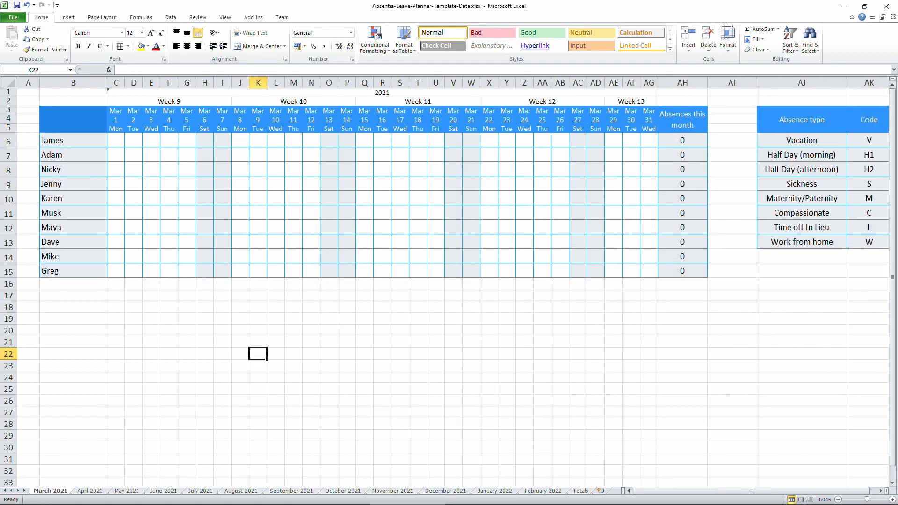
Enter V on 2 March for the third employee and H1 on 4 March for the fourth.
left_click(134, 169)
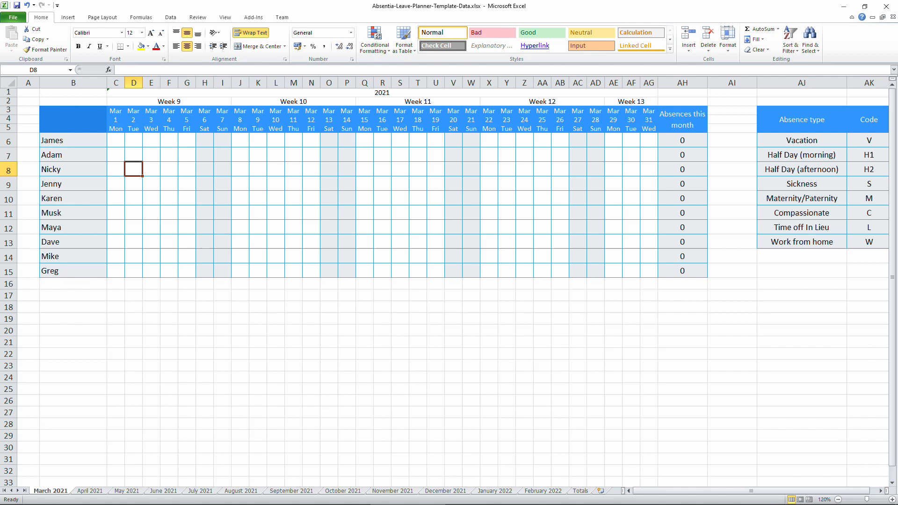
type("V")
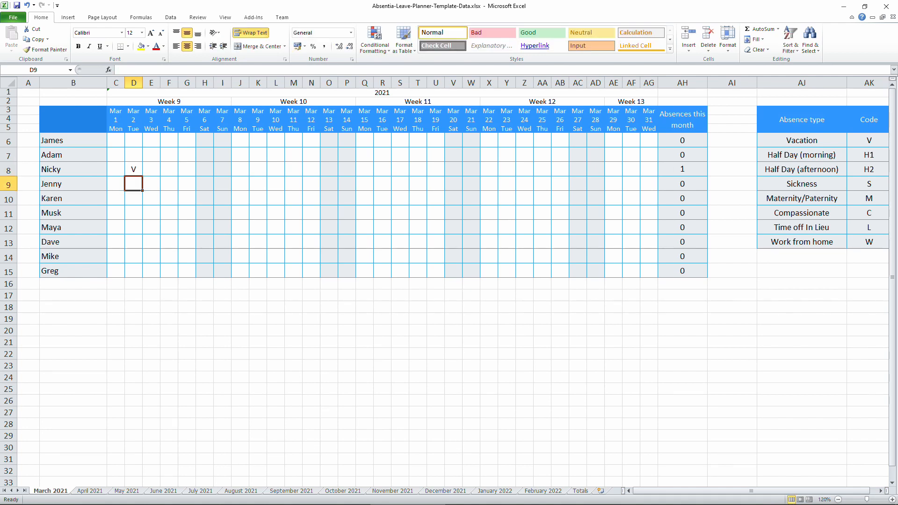
left_click(579, 491)
type("H1")
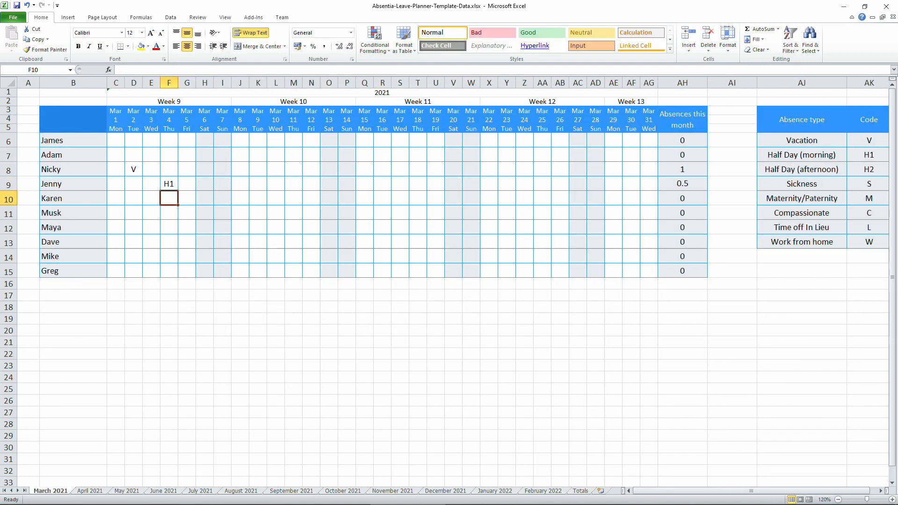
left_click(169, 213)
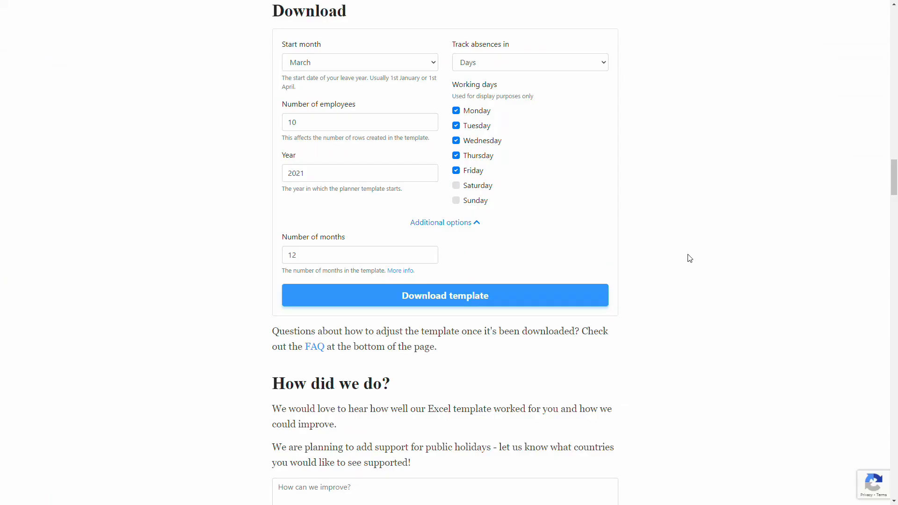
Track absences in hours, view the downloaded blank planner template, then go to Google.
left_click(529, 62)
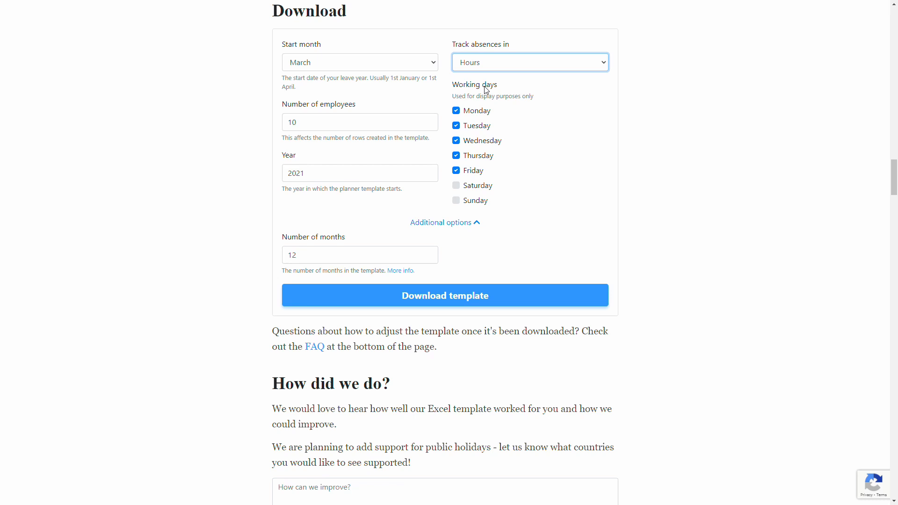
left_click(444, 295)
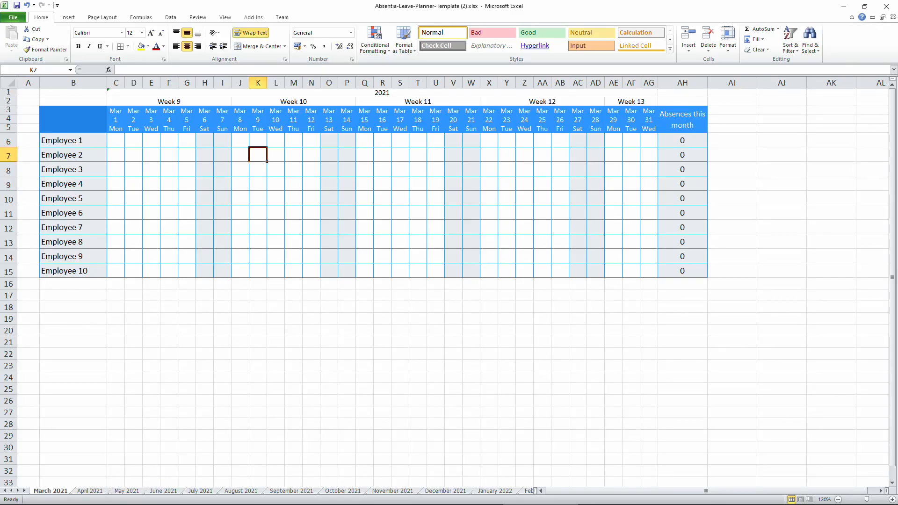
type("8")
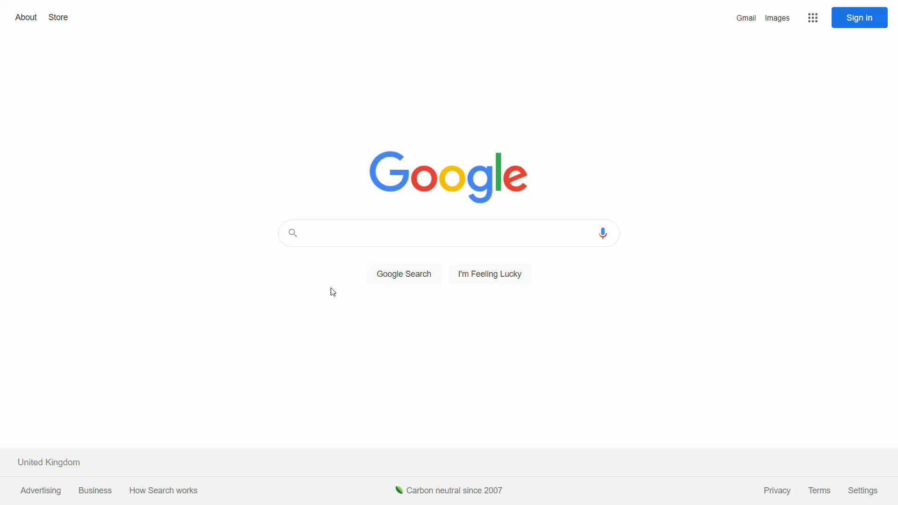
Search 'absentia excel template' and open the Absentia staff holiday planner result.
type("abs")
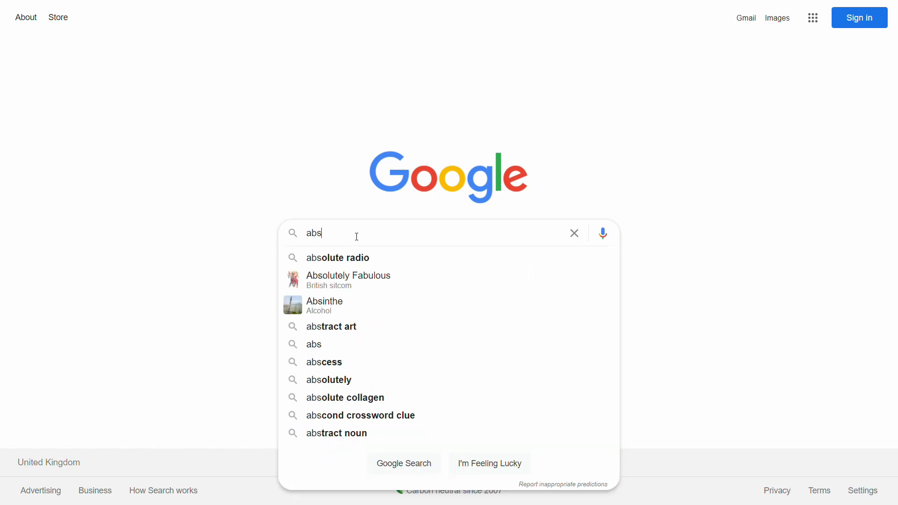
type("absentia exe")
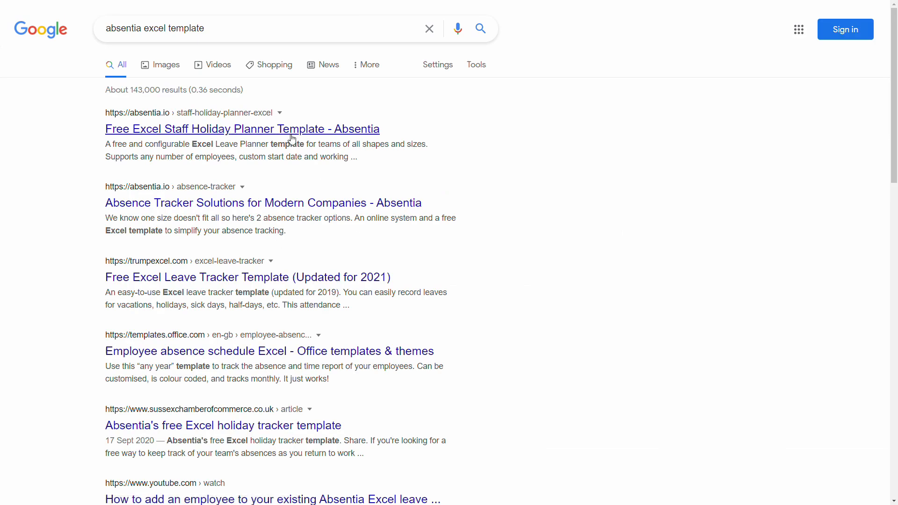
left_click(241, 129)
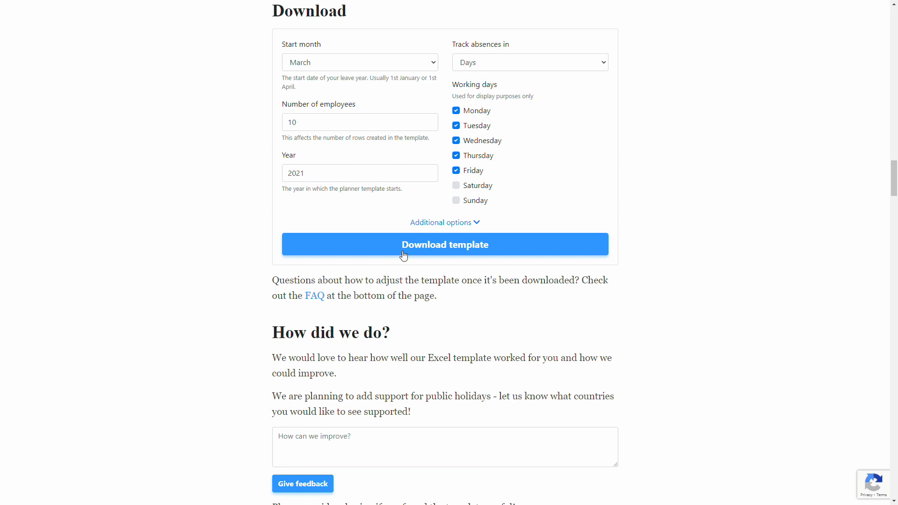
Show additional options with 12 months and download the leave planner template.
left_click(445, 222)
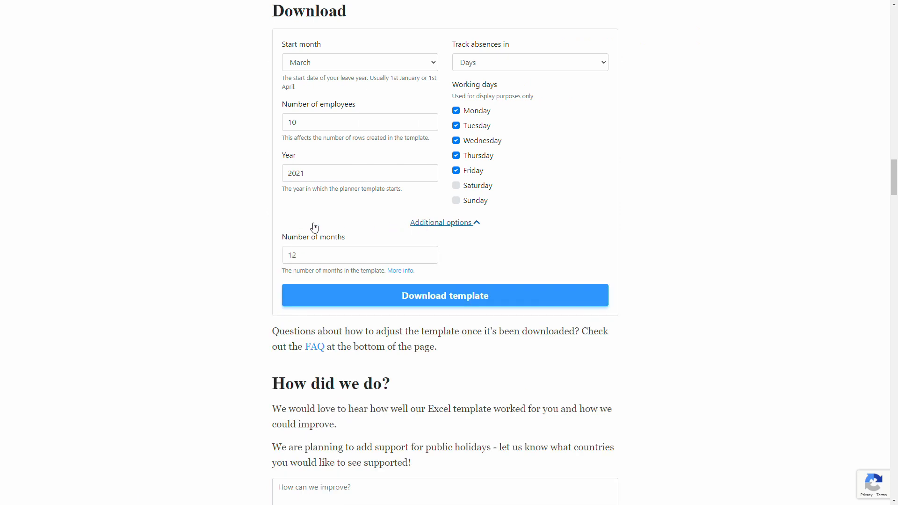
mouse_move(232, 264)
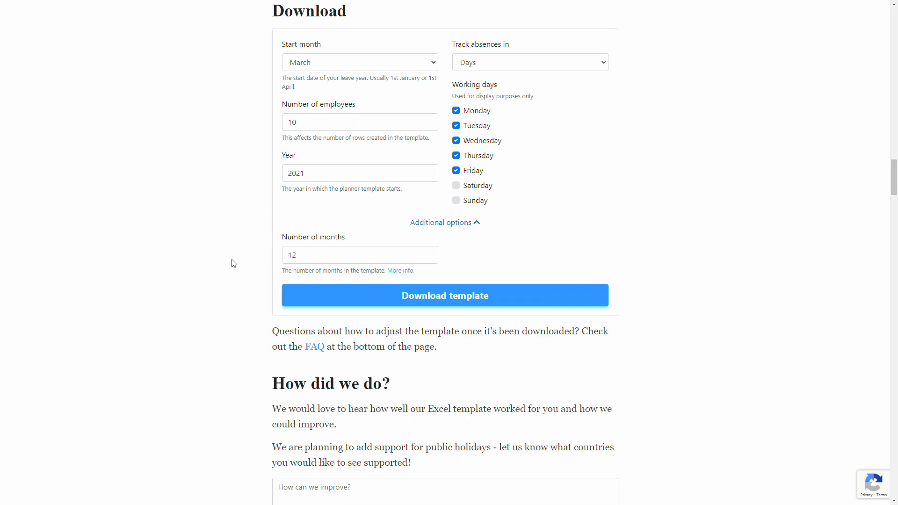
mouse_move(701, 275)
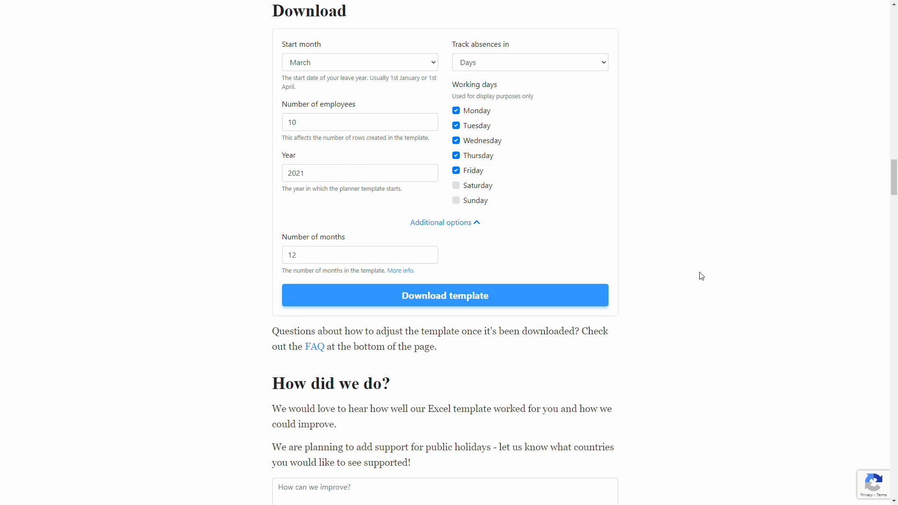
left_click(530, 61)
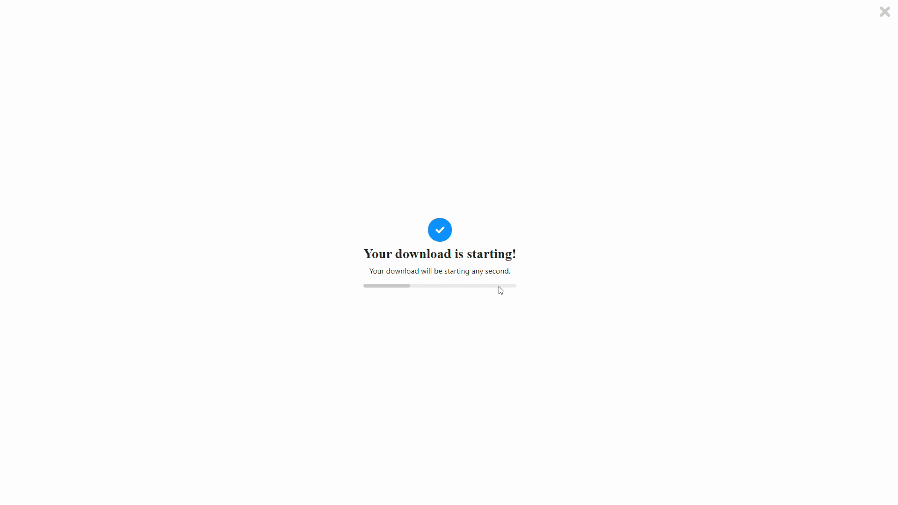
left_click(884, 11)
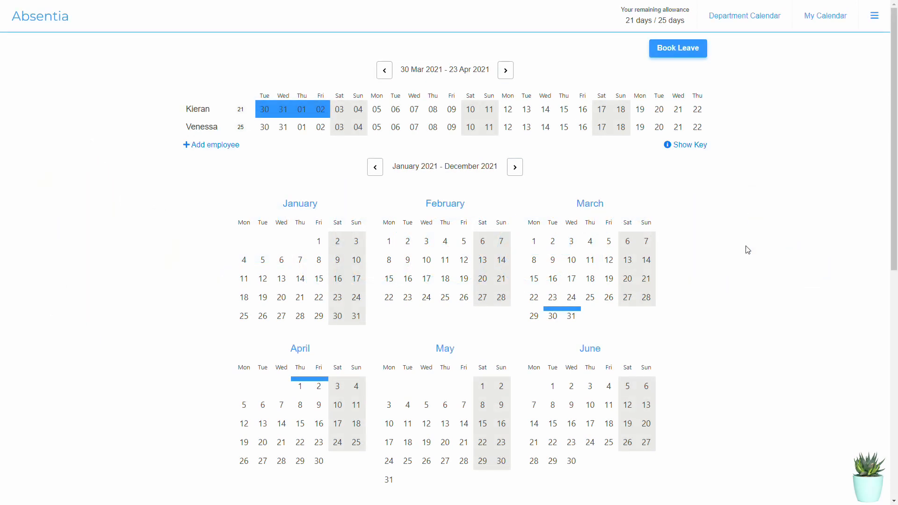
mouse_move(438, 215)
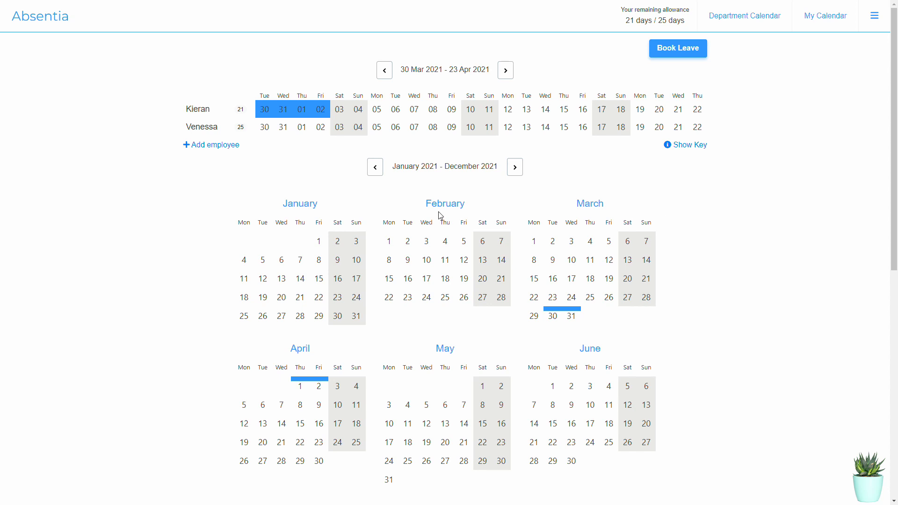
Book multi-day annual leave from 5 April to 9 April 2021.
left_click(210, 144)
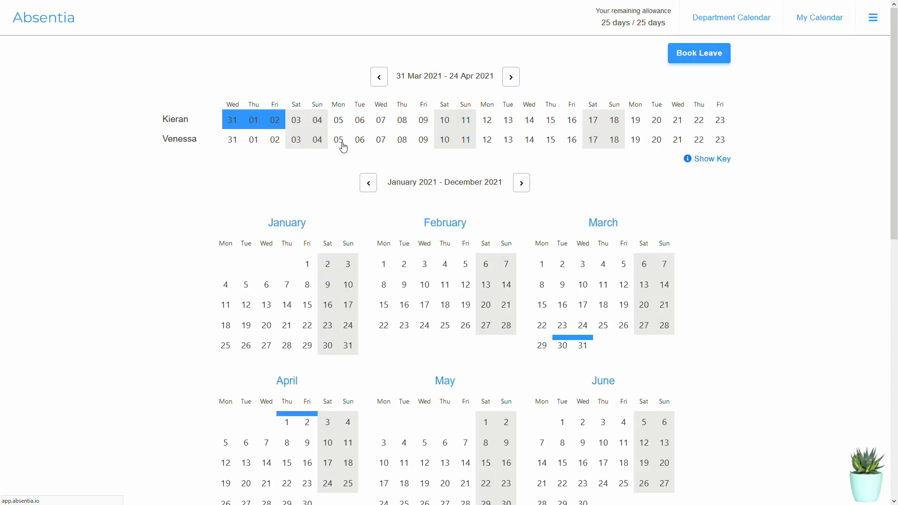
left_click(697, 53)
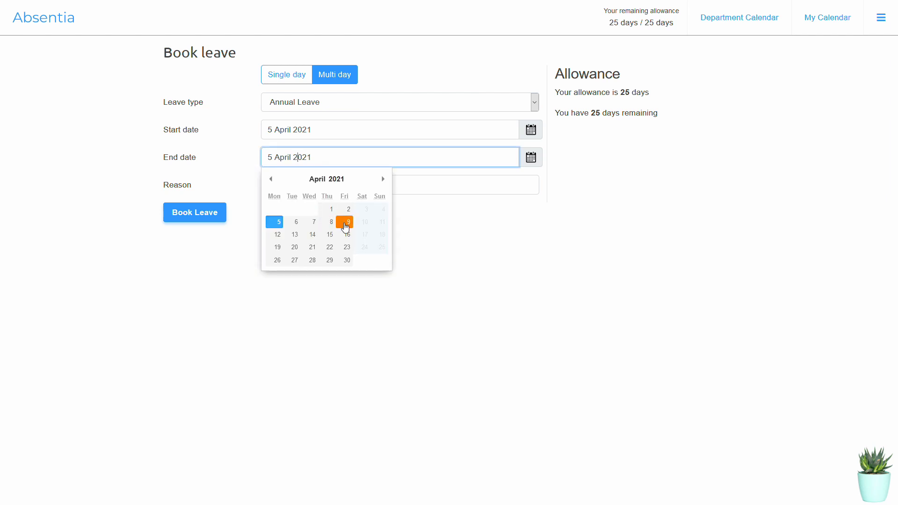
left_click(194, 213)
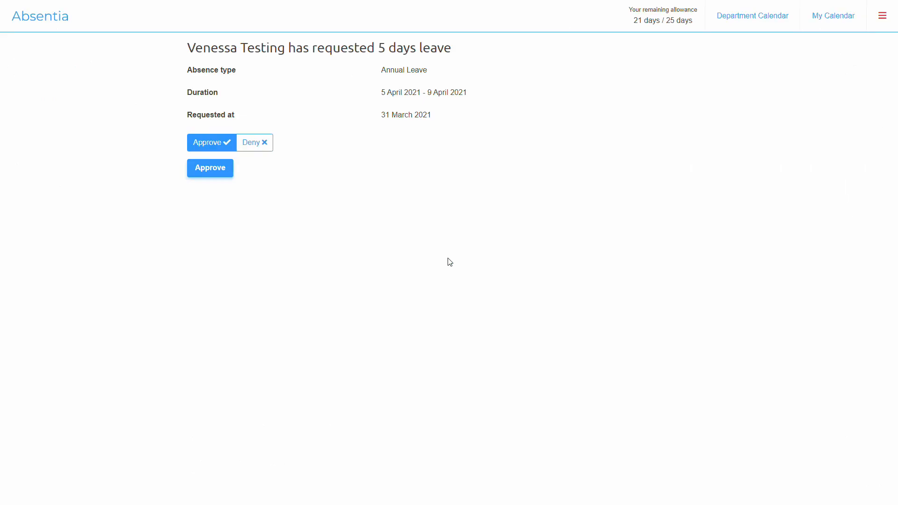
mouse_move(254, 173)
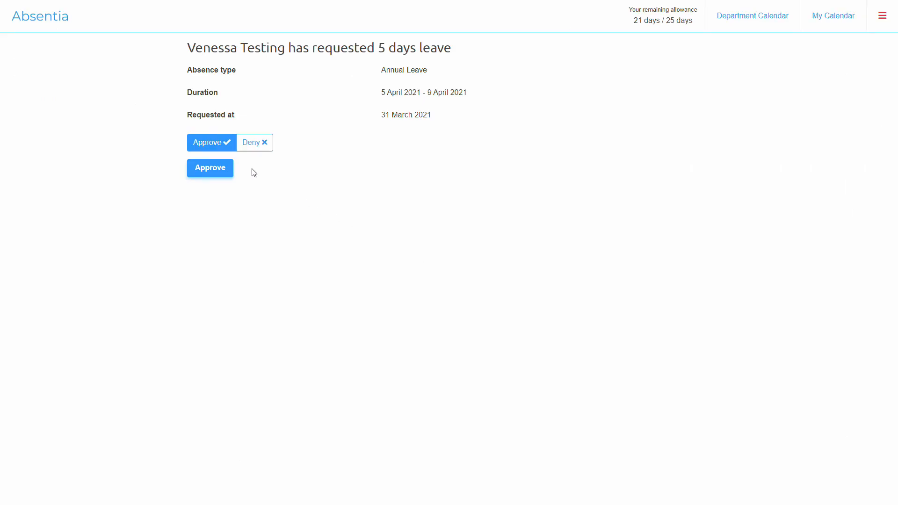
Approve the 5-day request and view the 5–9 April booking on the department calendar.
left_click(209, 167)
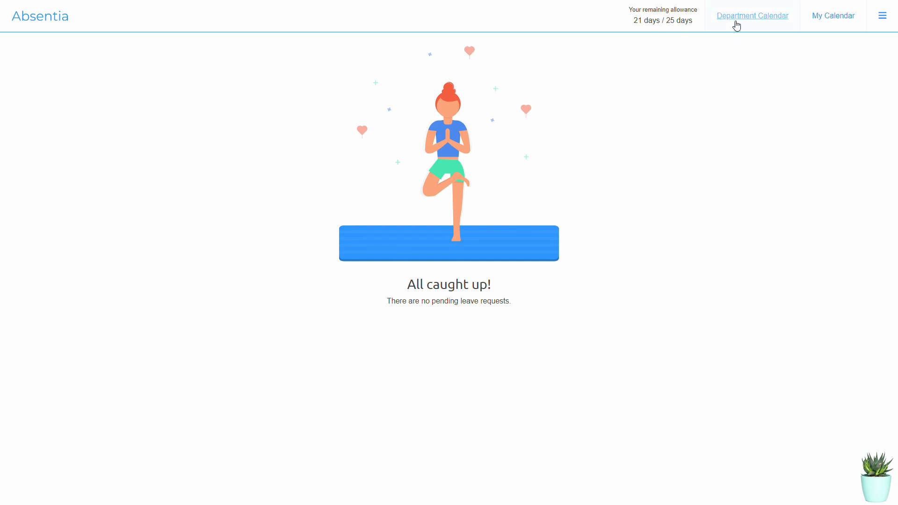
left_click(752, 16)
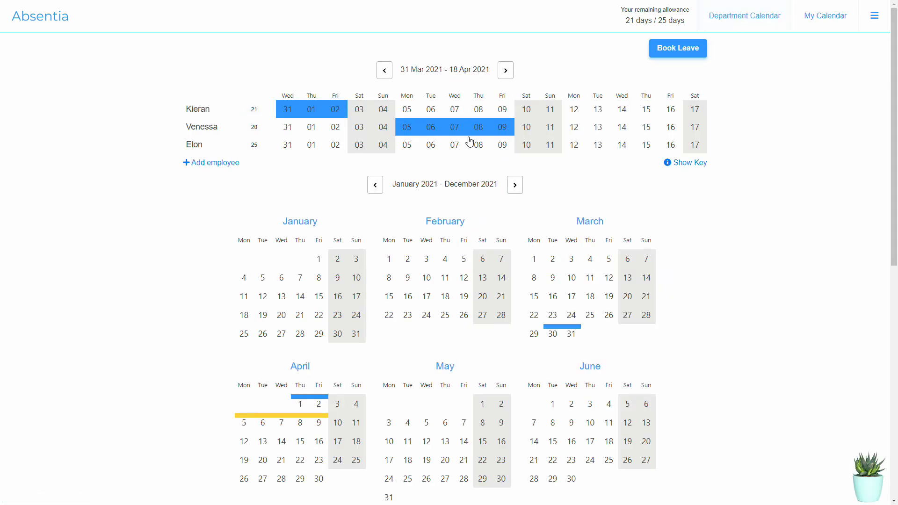
left_click(455, 126)
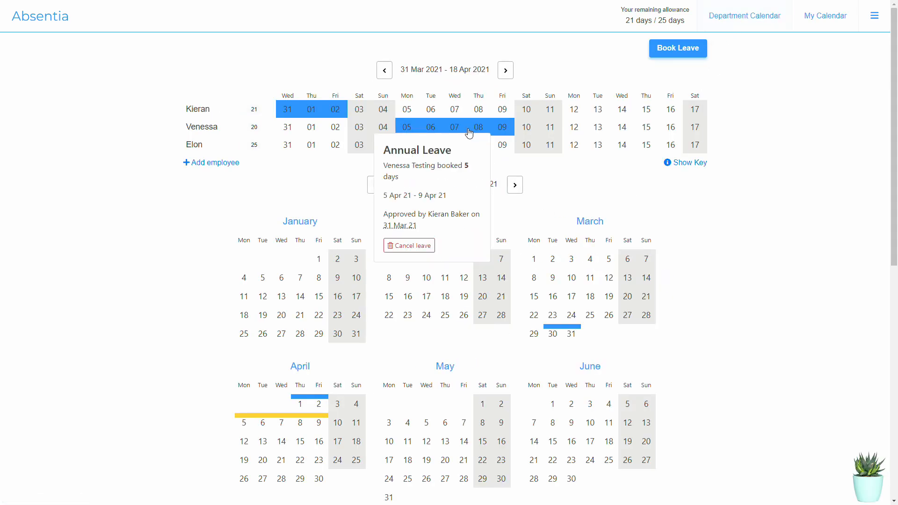